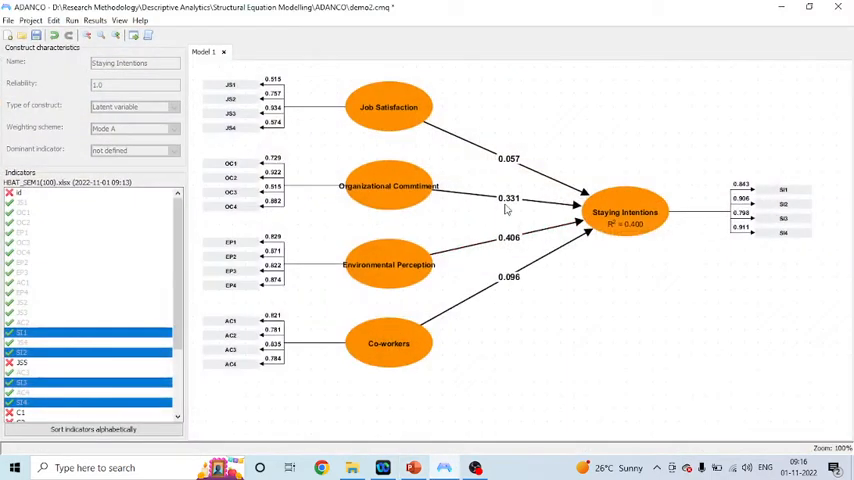
# Inspect the Organizational Commitment construct in the estimated structural model.
pyautogui.click(388, 186)
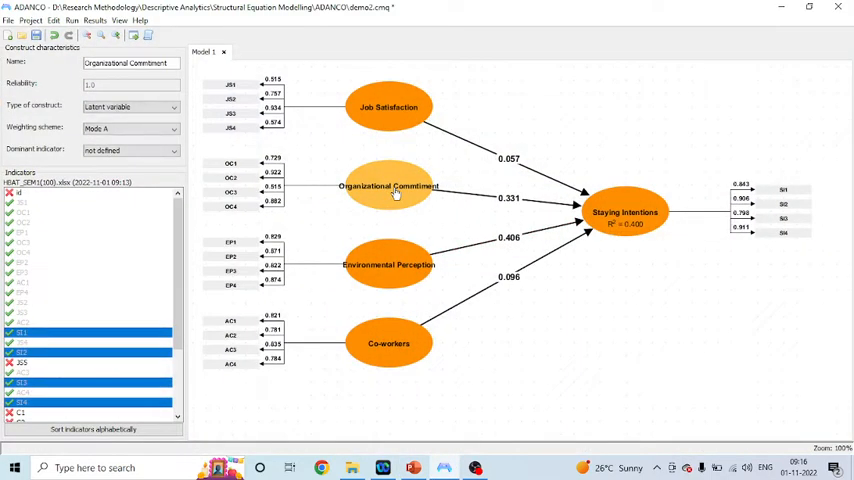
pyautogui.moveTo(390, 180)
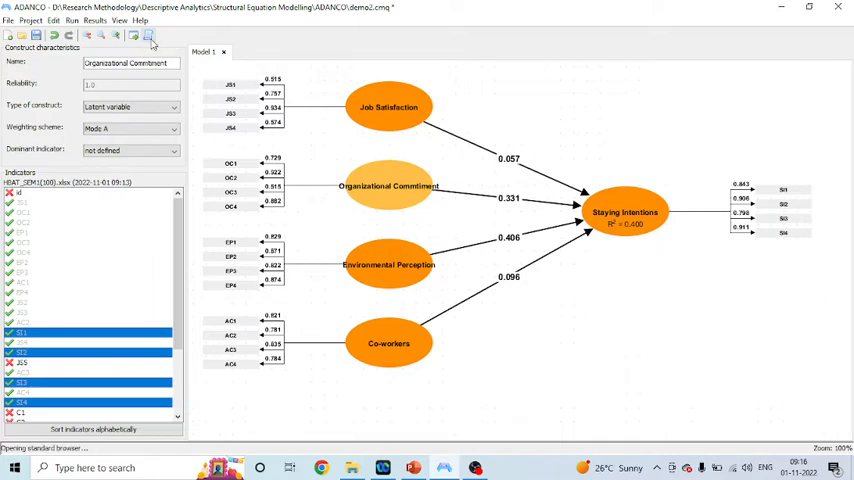
# Show the Scores page and select the Standardized Construct Scores table down to its last row.
pyautogui.click(148, 36)
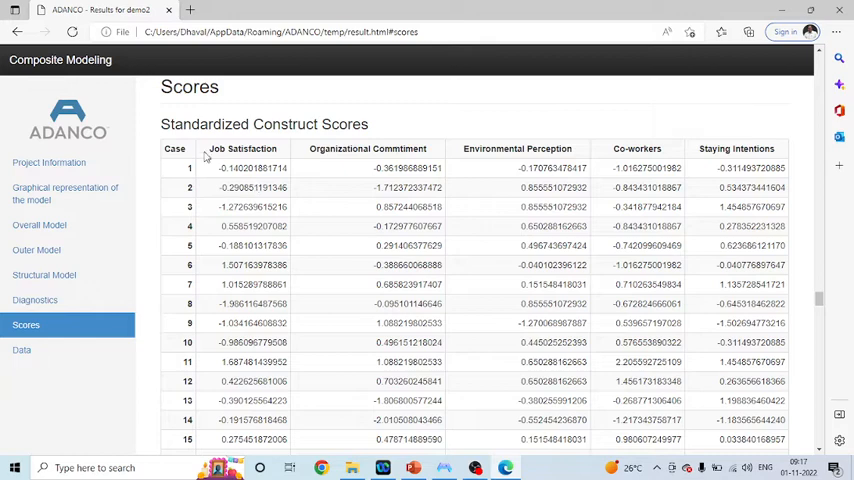
pyautogui.moveTo(390, 136)
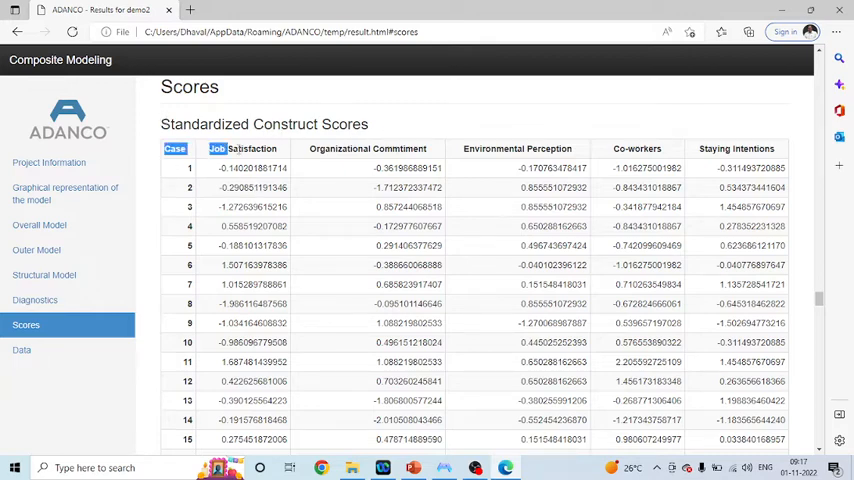
pyautogui.scroll(-3)
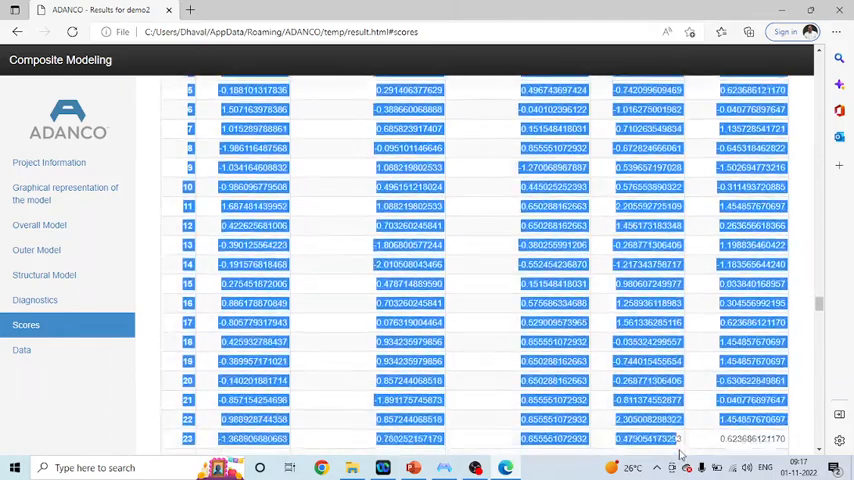
pyautogui.scroll(-3)
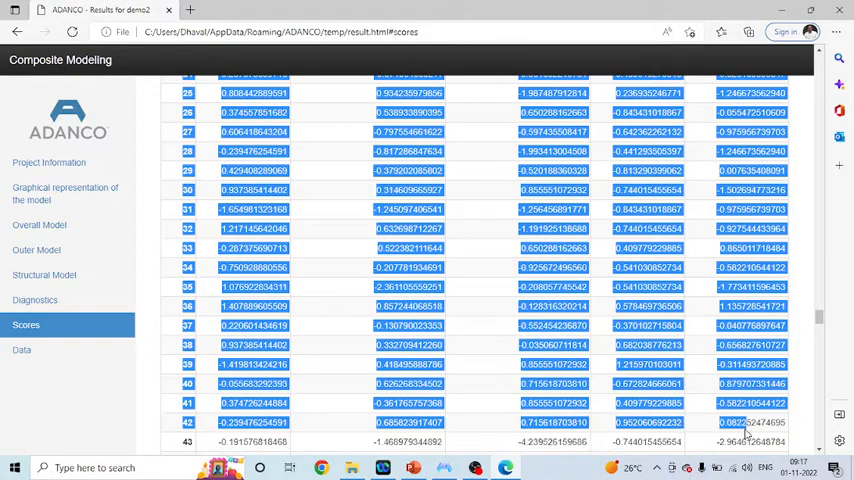
pyautogui.scroll(-3)
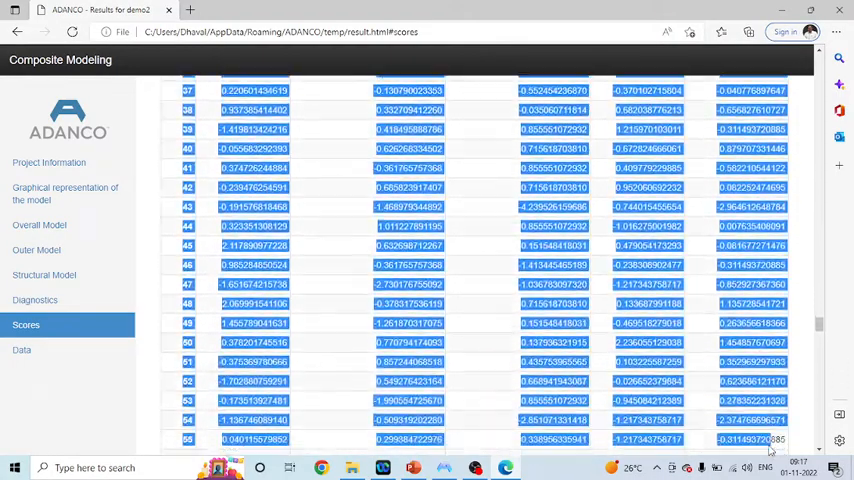
pyautogui.scroll(-3)
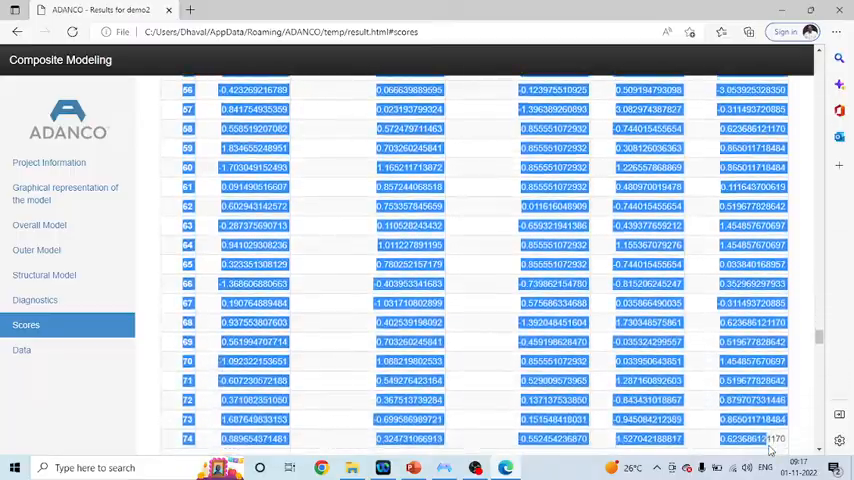
pyautogui.scroll(-3)
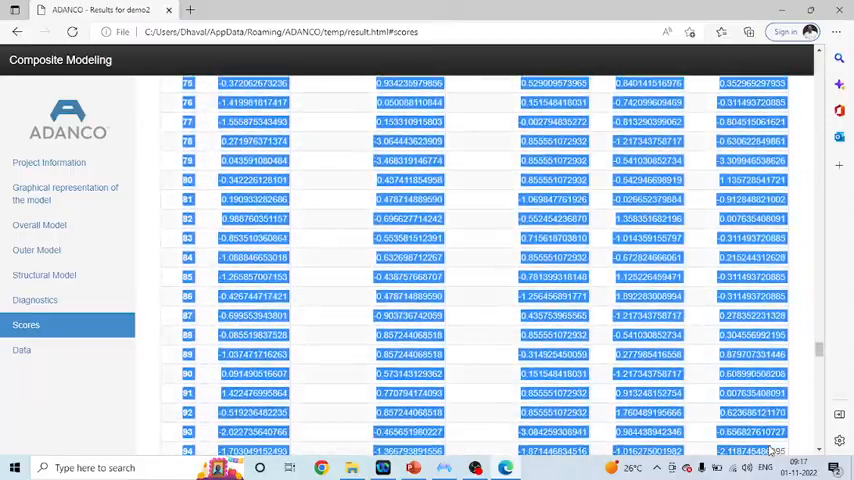
pyautogui.scroll(-3)
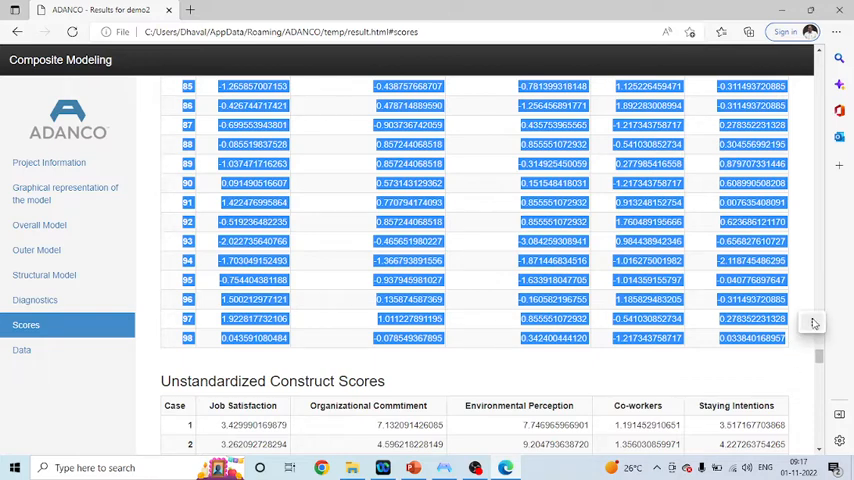
pyautogui.moveTo(490, 436)
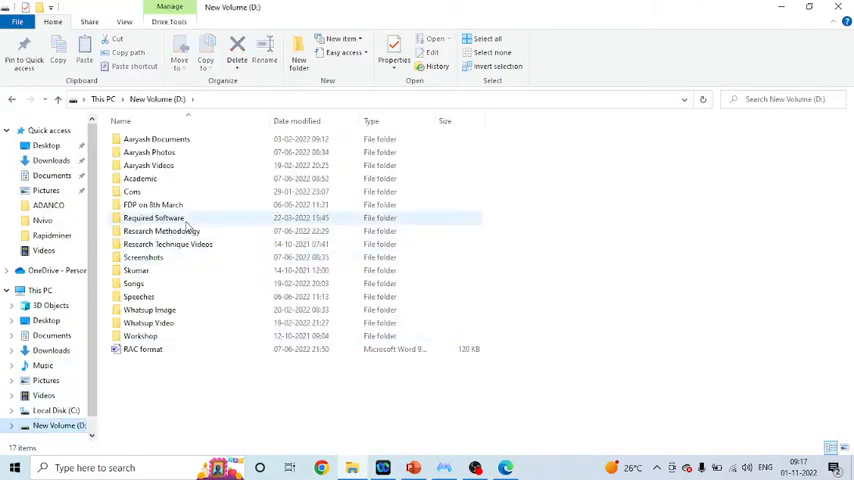
# Navigate into the ADANCO folder under Structural Equation Modelling and start the HBAT_SEM workbook in Excel.
pyautogui.doubleClick(160, 232)
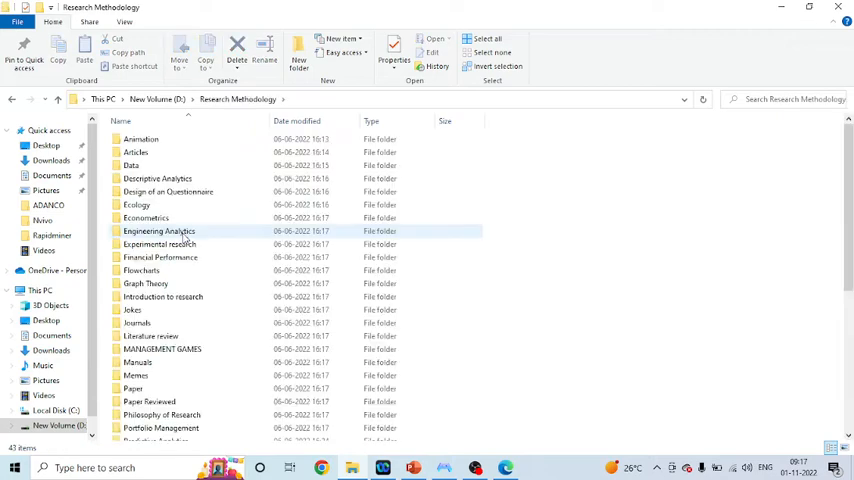
pyautogui.doubleClick(156, 178)
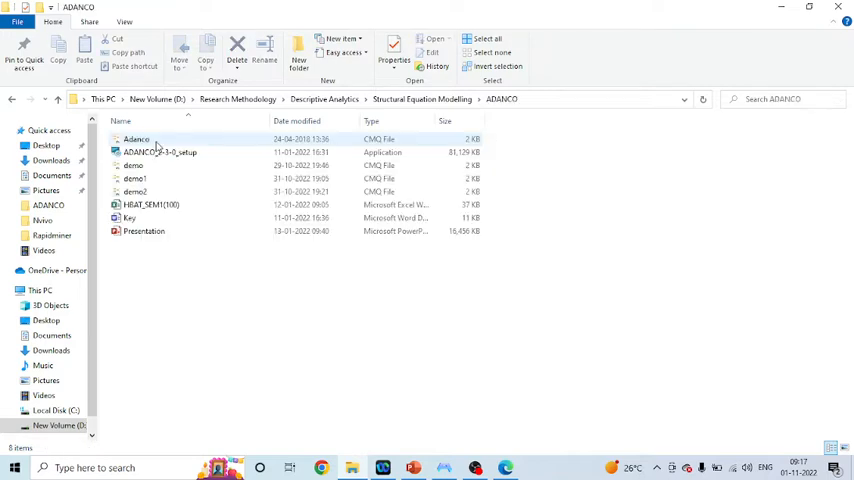
pyautogui.click(152, 204)
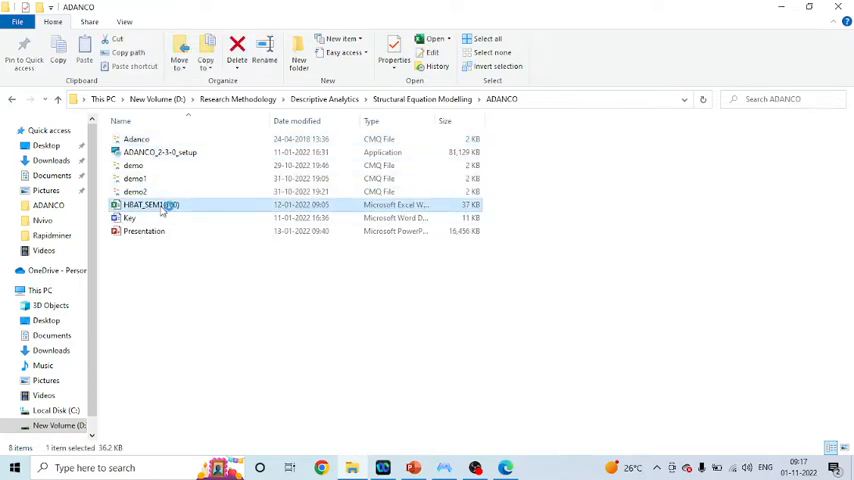
pyautogui.doubleClick(150, 204)
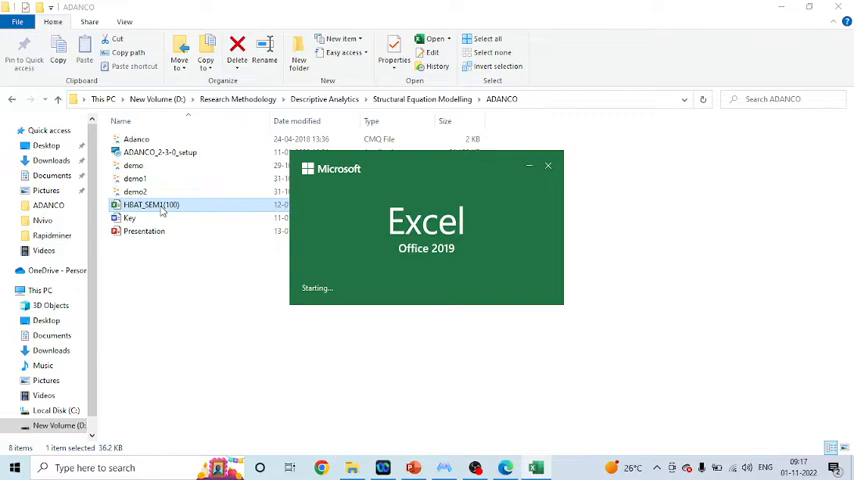
# Check the Interaction column's product formula of two construct scores in AG2.
pyautogui.doubleClick(150, 204)
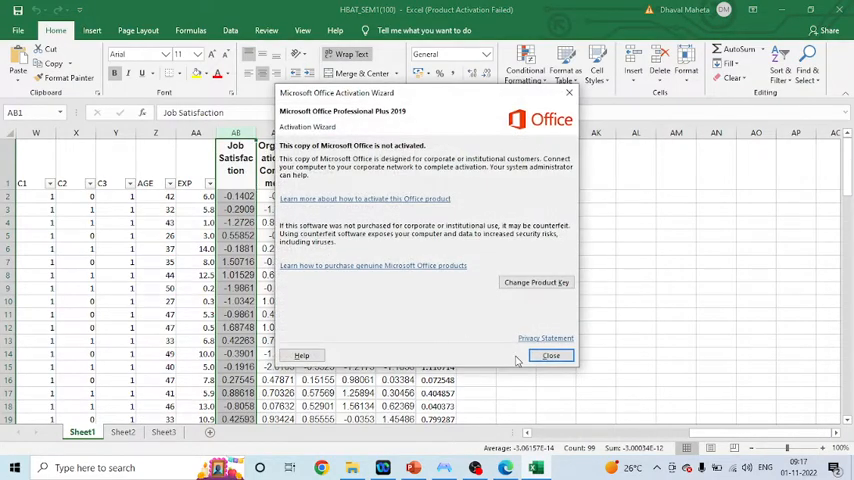
pyautogui.click(552, 356)
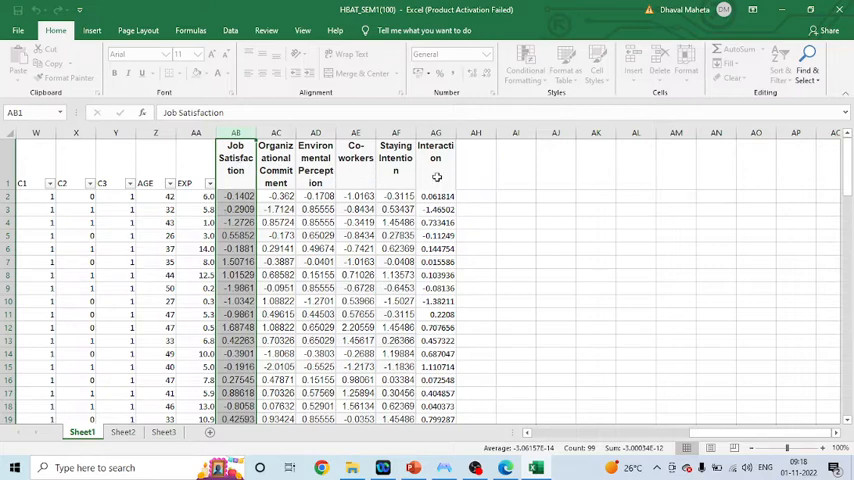
pyautogui.click(436, 176)
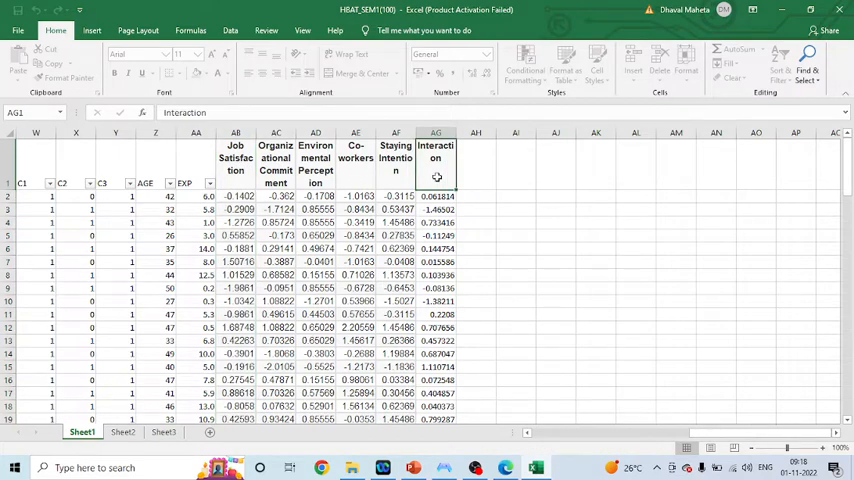
pyautogui.click(436, 196)
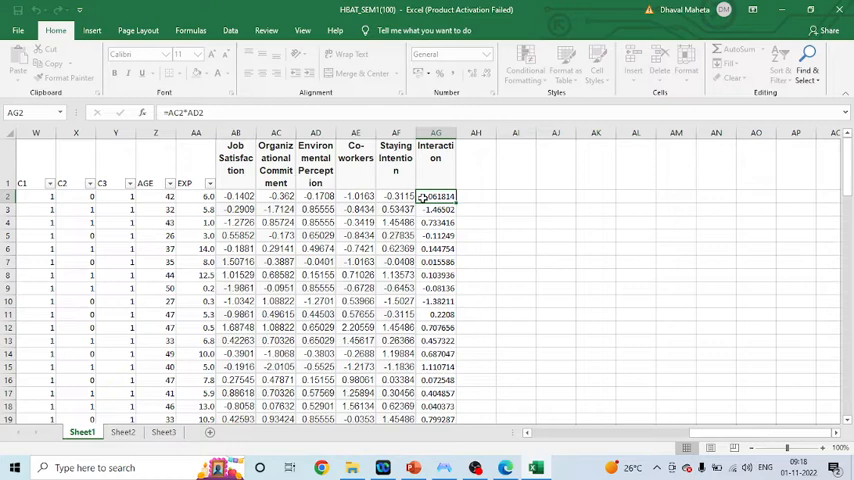
pyautogui.click(276, 196)
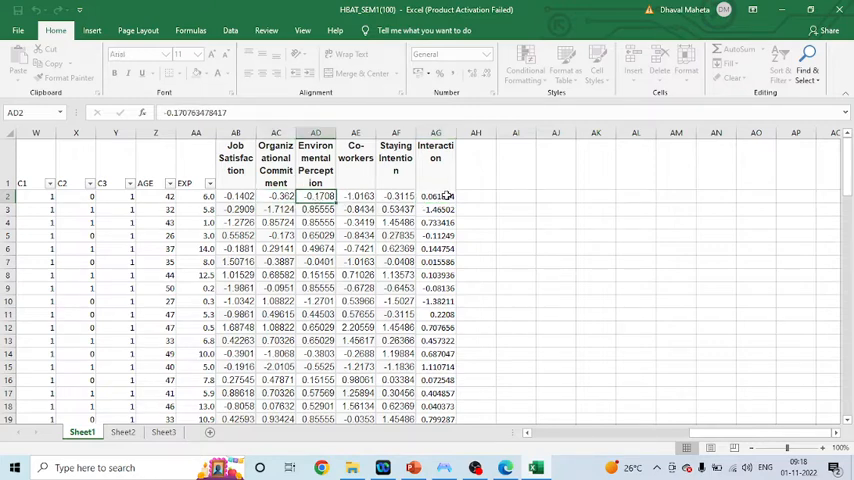
pyautogui.click(436, 196)
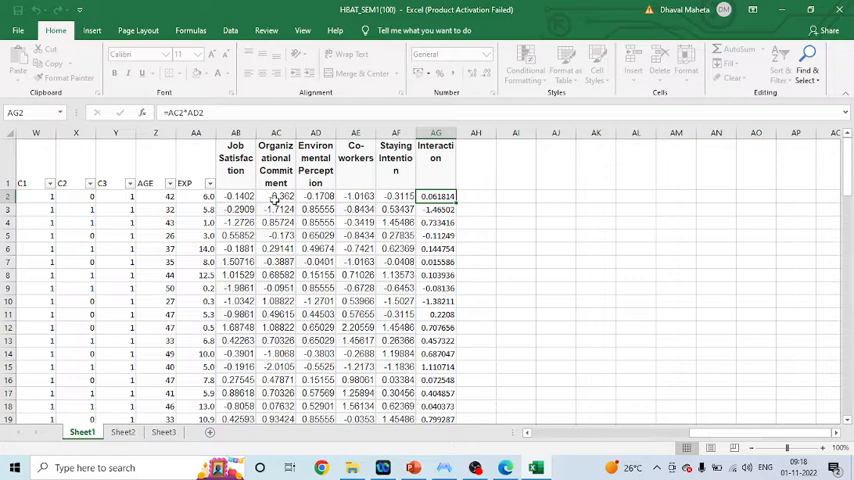
pyautogui.click(276, 196)
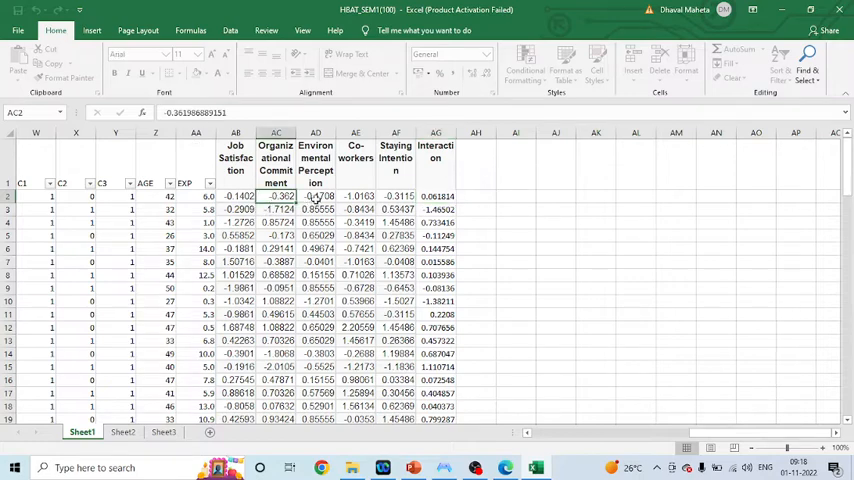
pyautogui.click(436, 196)
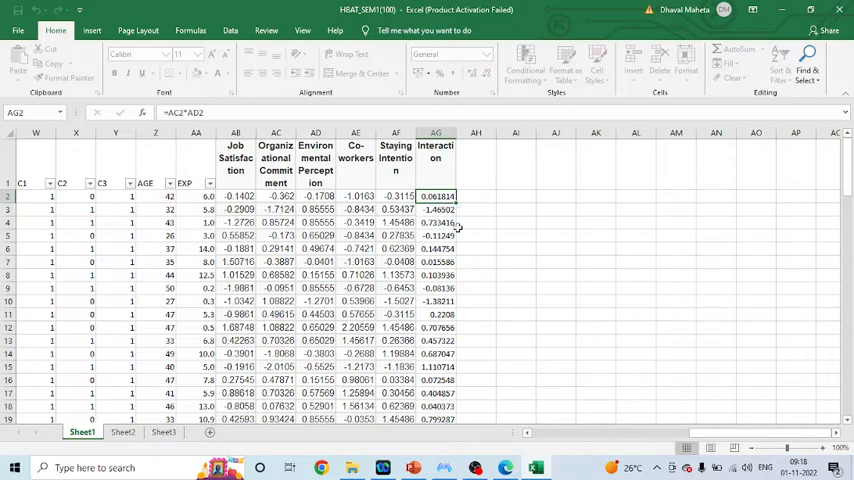
# Confirm the Interaction formula is filled down to the last data row.
pyautogui.scroll(-3)
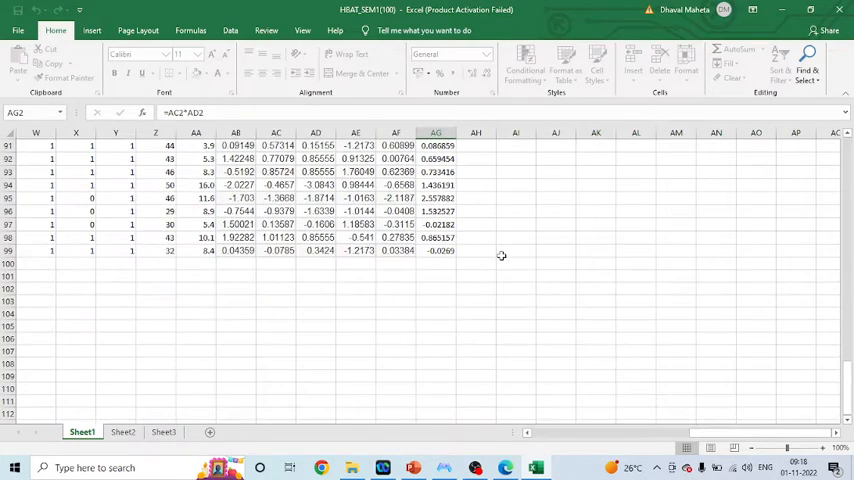
pyautogui.click(436, 250)
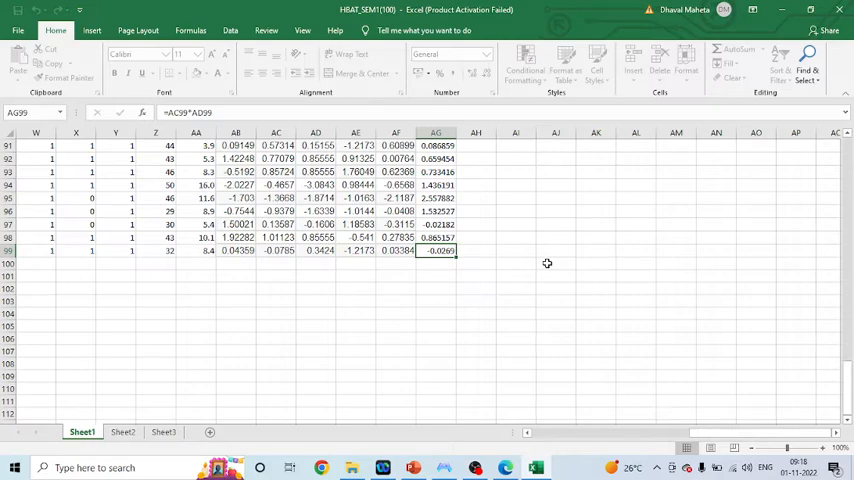
pyautogui.scroll(3)
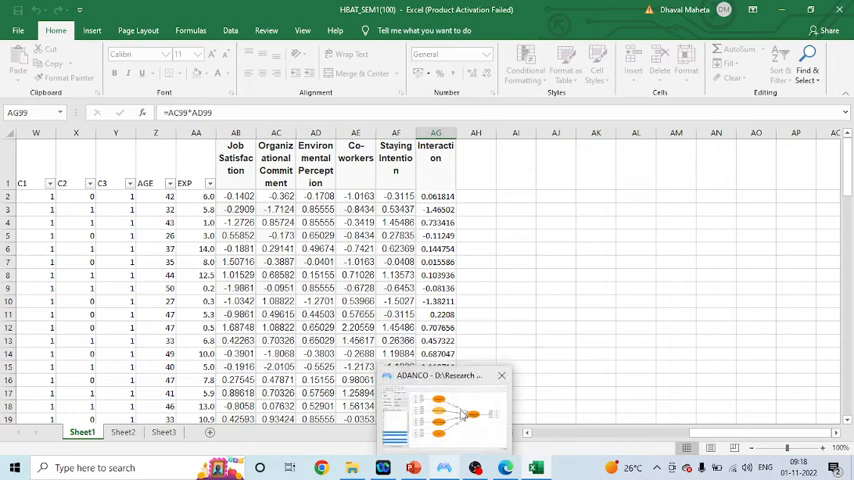
# Duplicate Model 1 as Copy of Model 1 and reload HBAT_SEM data with the Interaction indicator.
pyautogui.click(440, 400)
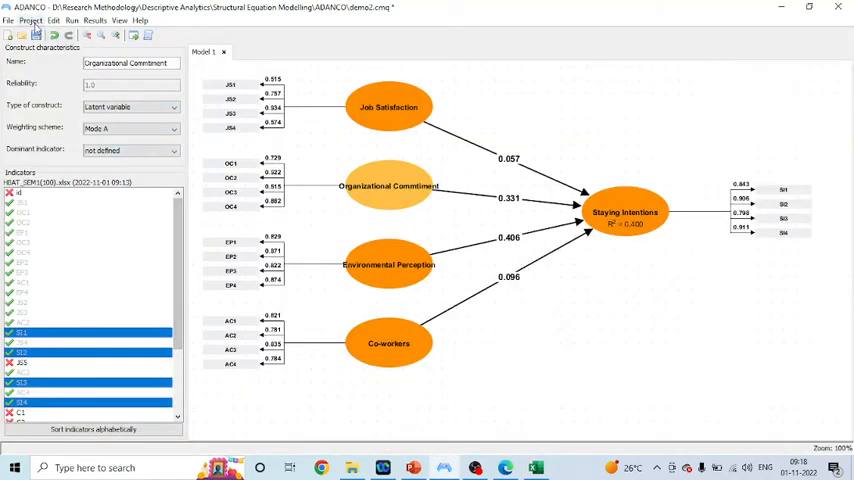
pyautogui.click(32, 20)
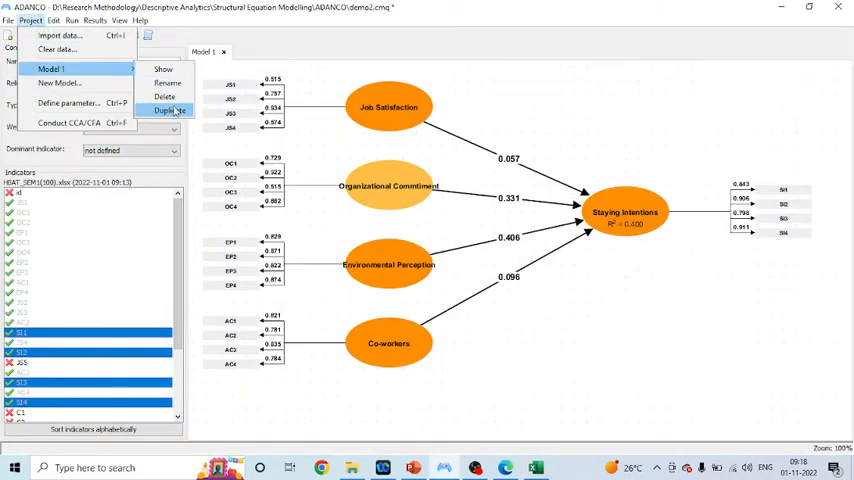
pyautogui.click(170, 110)
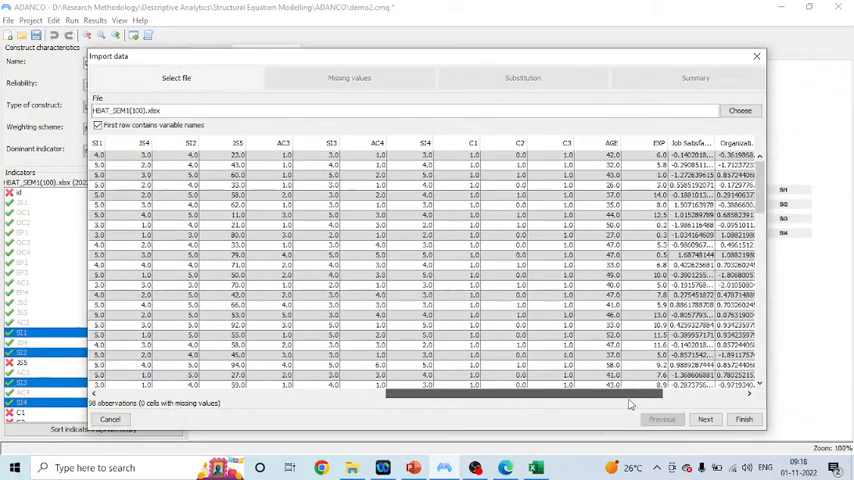
pyautogui.hscroll(3)
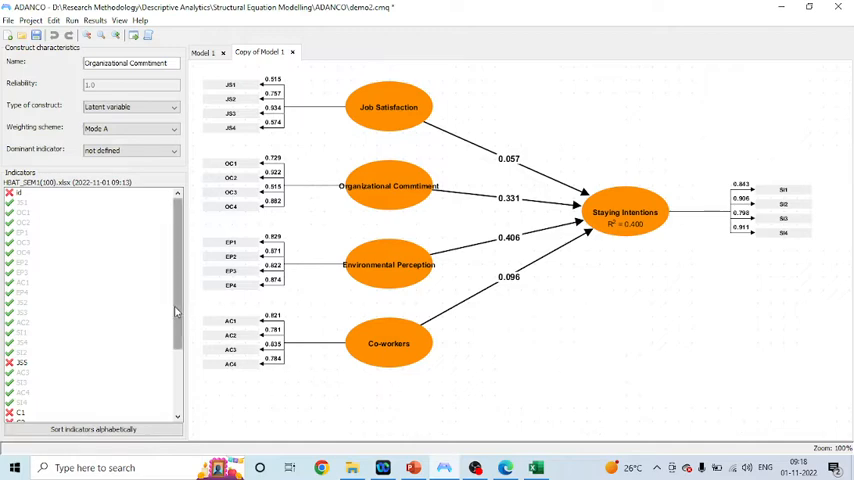
pyautogui.scroll(-3)
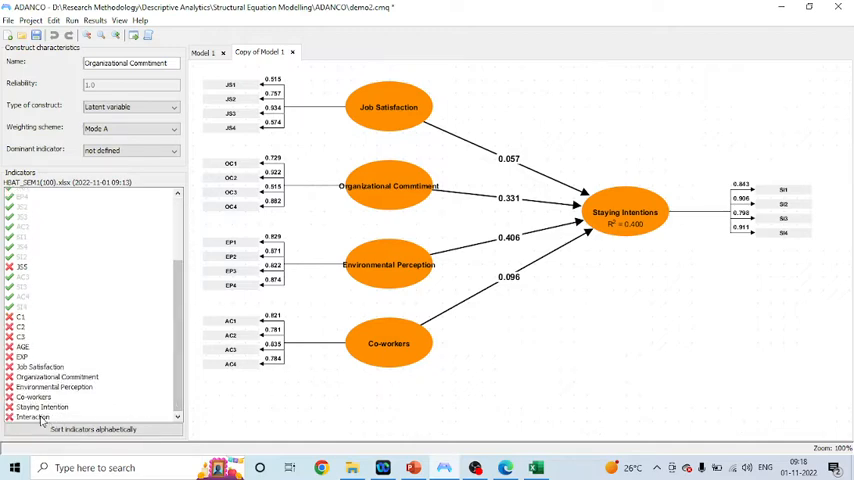
# Add an Interaction construct with its indicator and a path into Staying Intentions.
pyautogui.click(388, 184)
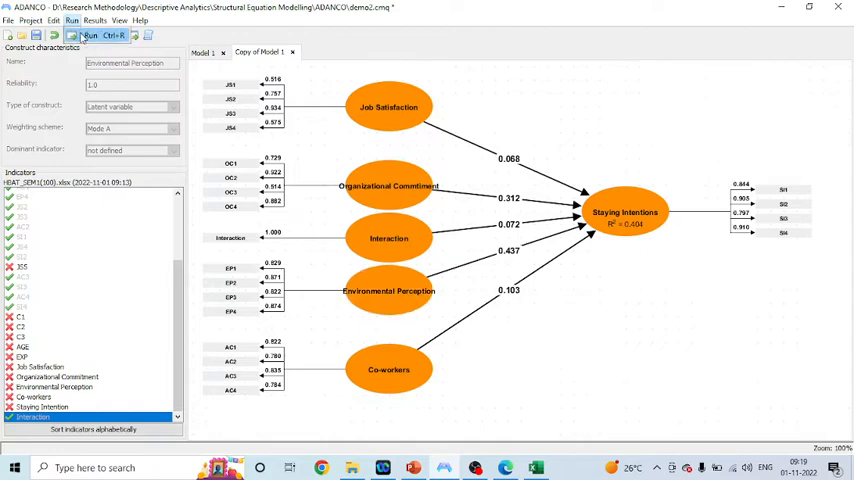
pyautogui.click(88, 36)
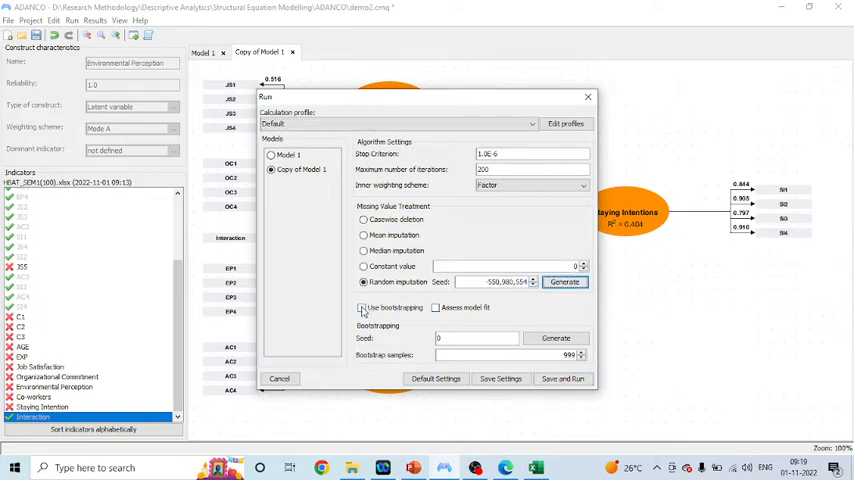
# Estimate Copy of Model 1 with bootstrapping enabled and a generated random seed.
pyautogui.click(360, 308)
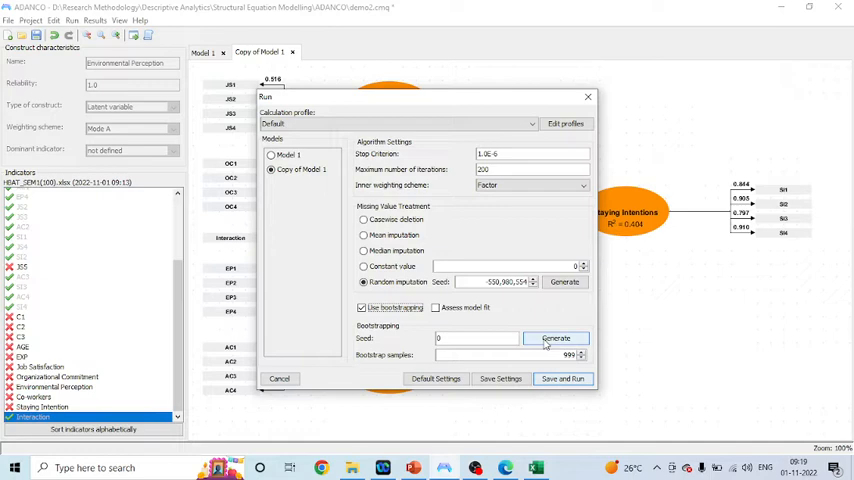
pyautogui.click(556, 338)
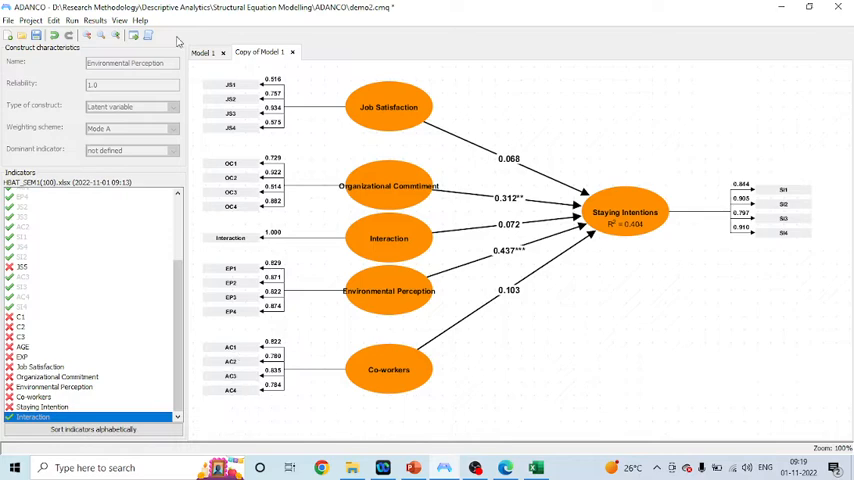
pyautogui.click(148, 36)
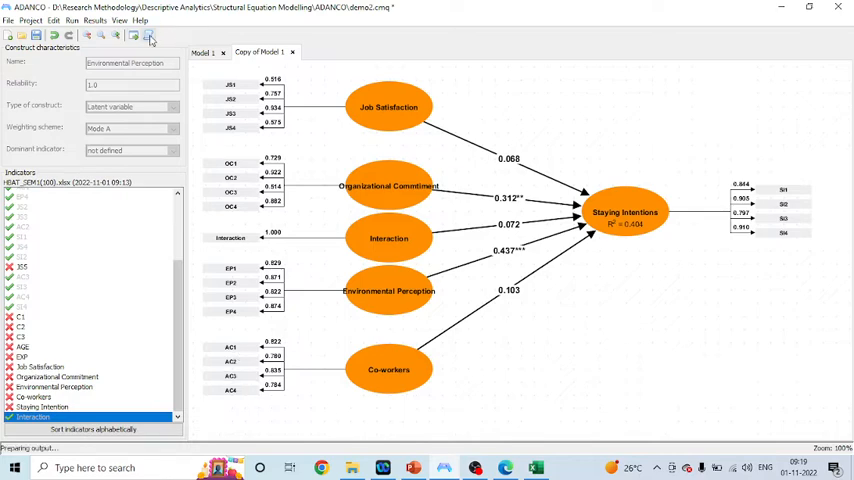
# Show the Bootstrap results and mark Interaction -> Staying Intentions two-sided p-value 0.4868.
pyautogui.click(148, 36)
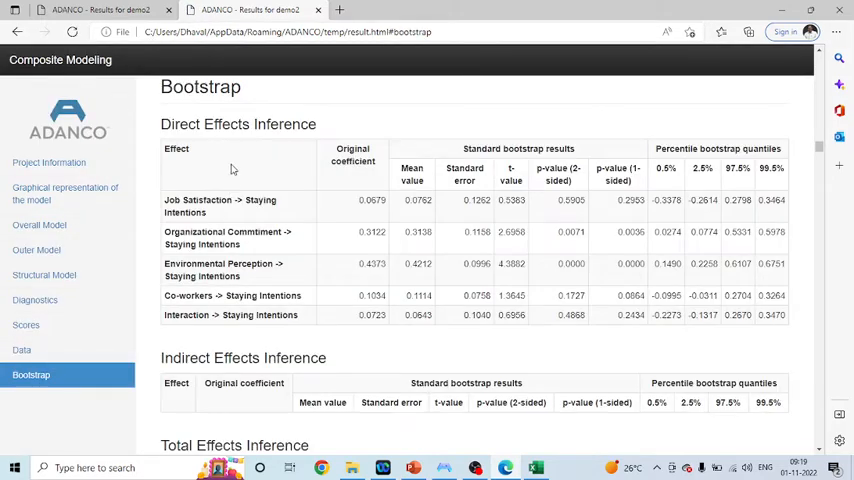
pyautogui.moveTo(266, 138)
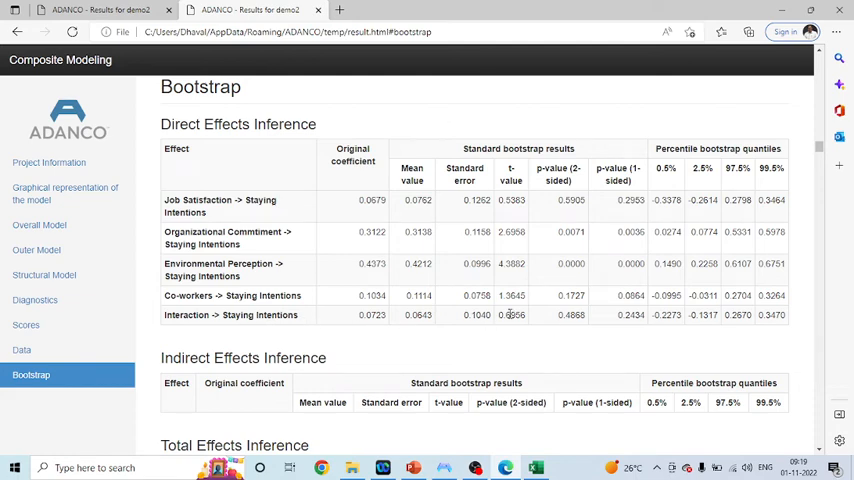
pyautogui.doubleClick(570, 314)
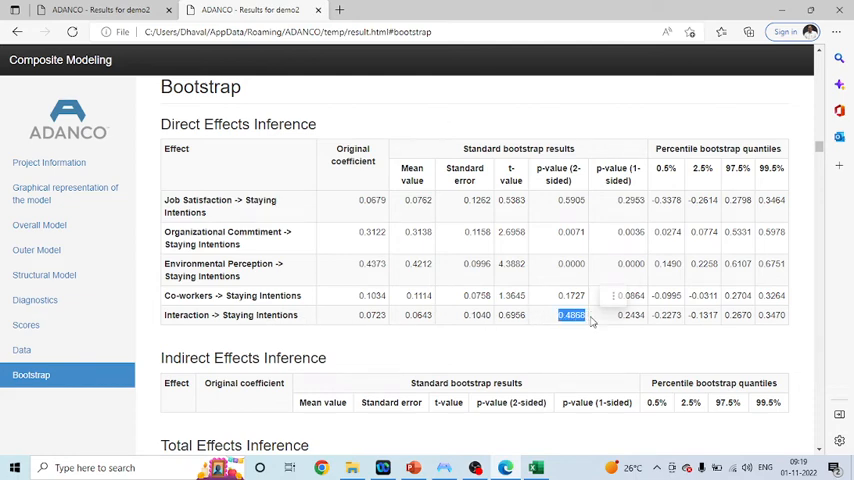